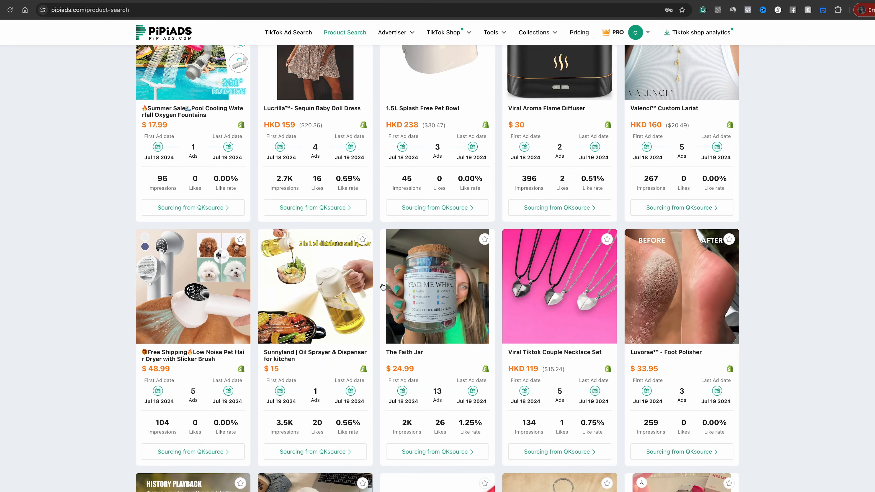
Step: Scroll the PiPiADS trending product results to reach the Viral Aroma Flame Diffuser card
{"action": "scroll", "scroll_direction": "down", "scroll_amount": 3}
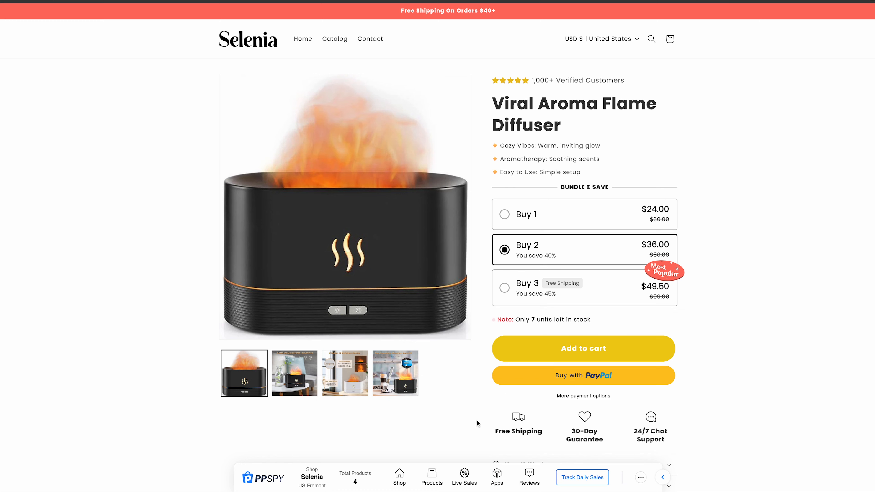
Step: Start PPSPY Live Sales tracking on the Selenia store, showing zero latest orders
{"action": "left_click", "coordinate": [463, 477]}
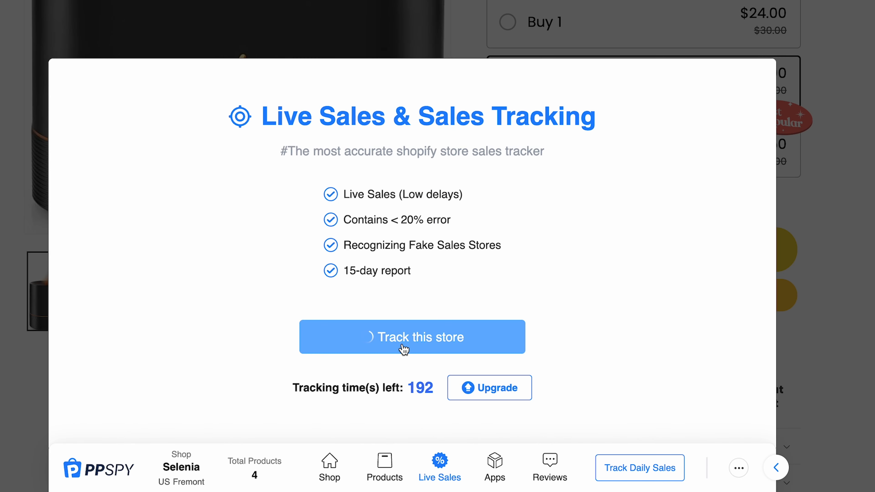
{"action": "left_click", "coordinate": [412, 337]}
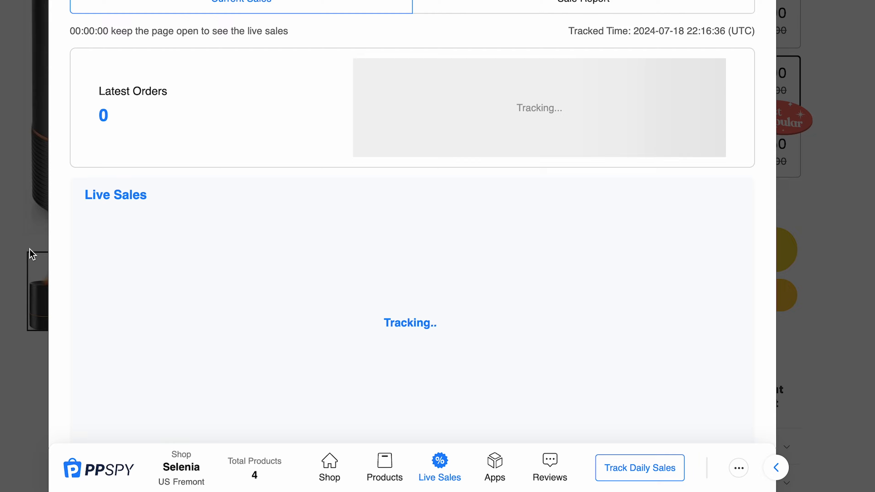